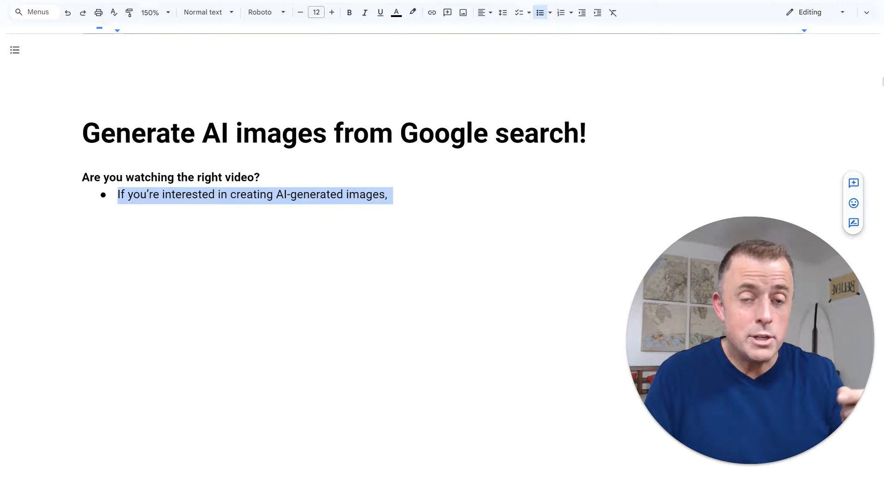
- Add intro bullets about generating from the Google search bar and Slides' Duet 'Help me visualize'
{"action": "type", "text": "Directly from the Google search bar,"}
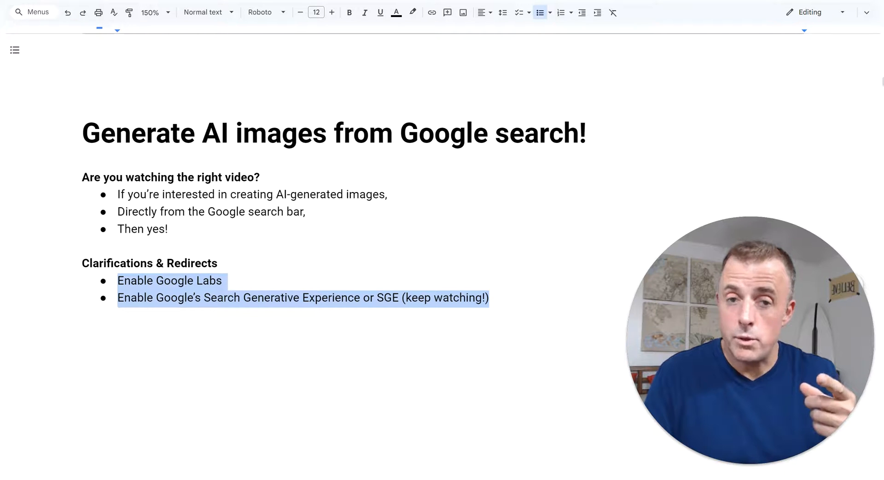
{"action": "type", "text": "Google slides \"Help me visualize\" AI-assistant Duet, does the same thing, but better (#71)"}
{"action": "type", "text": "Google AI Image Generation – Requirements"}
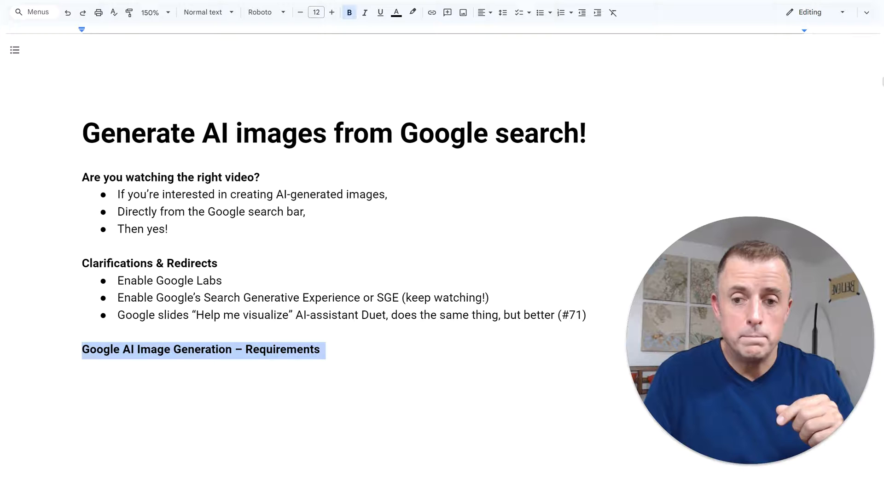
- List requirements starting 'You must have a Google Search account.' with SGE enablement sub-points
{"action": "type", "text": "You must have a Google Search account."}
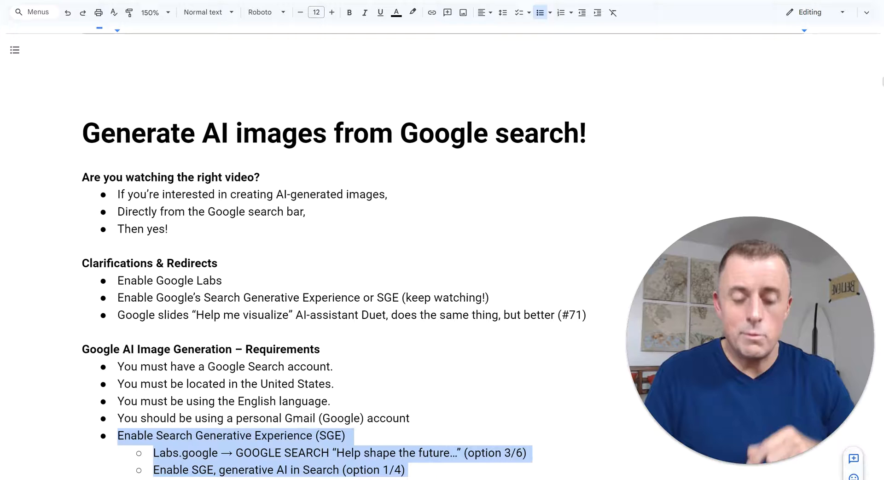
{"action": "key", "text": "alt+tab"}
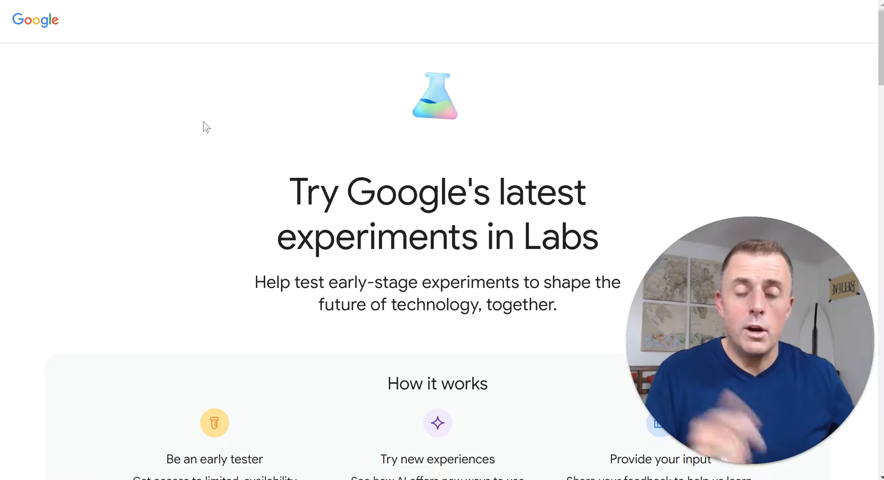
- Scroll labs.google down to the Google Search card and start its experiments
{"action": "scroll", "scroll_direction": "down", "scroll_amount": 3}
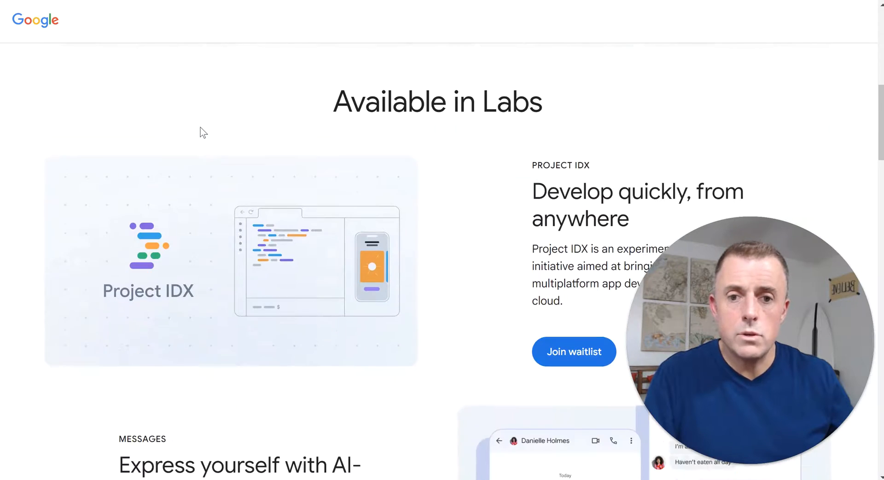
{"action": "scroll", "scroll_direction": "down", "scroll_amount": 3}
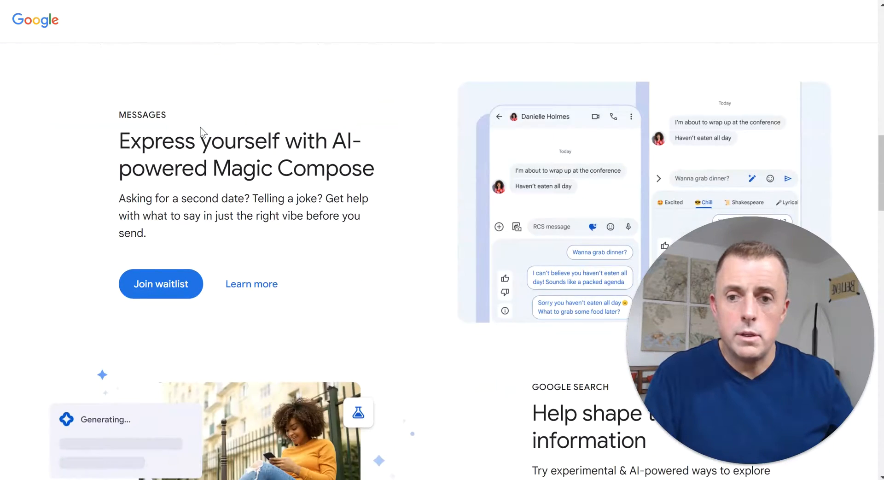
{"action": "scroll", "scroll_direction": "down", "scroll_amount": 3}
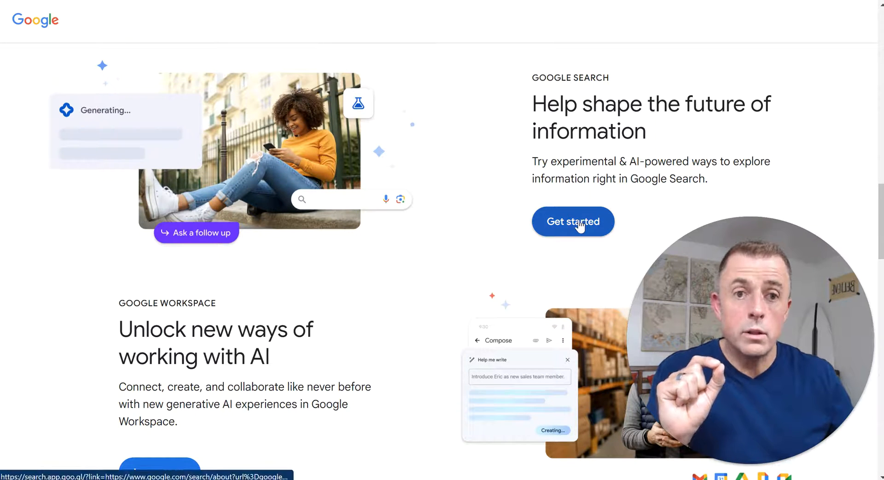
{"action": "left_click", "coordinate": [572, 221]}
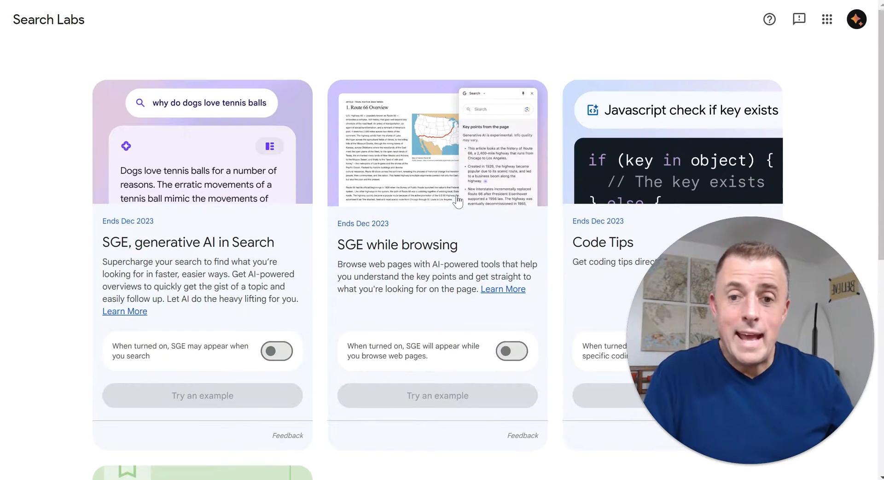
- Turn on SGE, generative AI in Search, accept its terms, and opt in to email updates
{"action": "scroll", "scroll_direction": "down", "scroll_amount": 3}
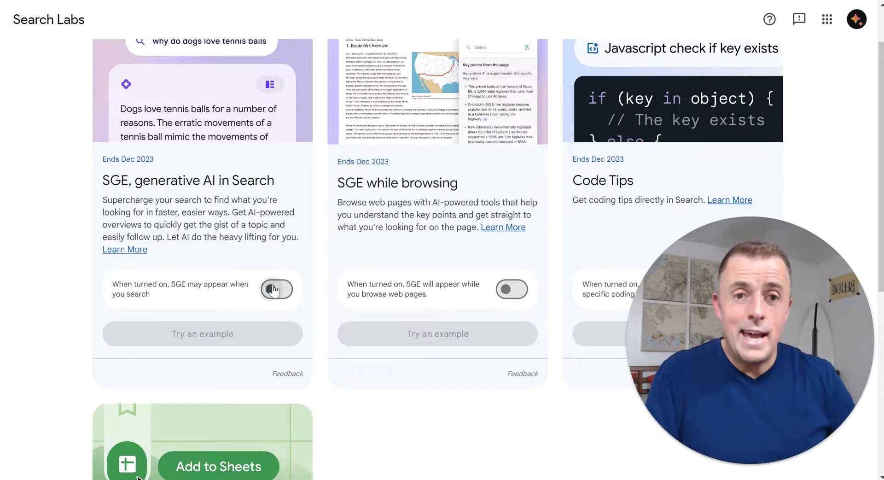
{"action": "left_click", "coordinate": [276, 289]}
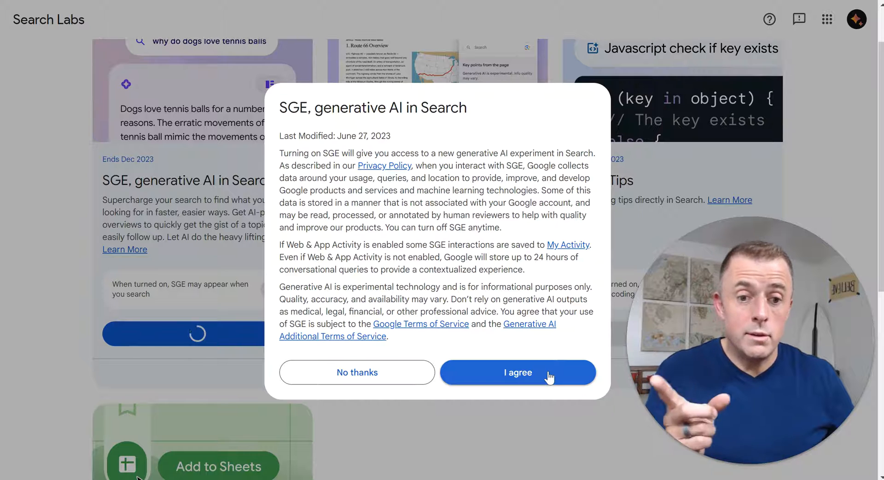
{"action": "left_click", "coordinate": [517, 372]}
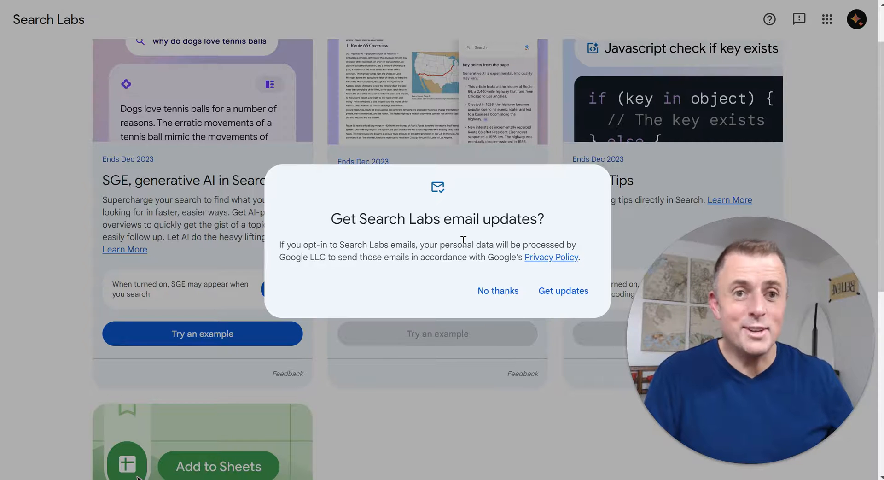
{"action": "left_click", "coordinate": [563, 290]}
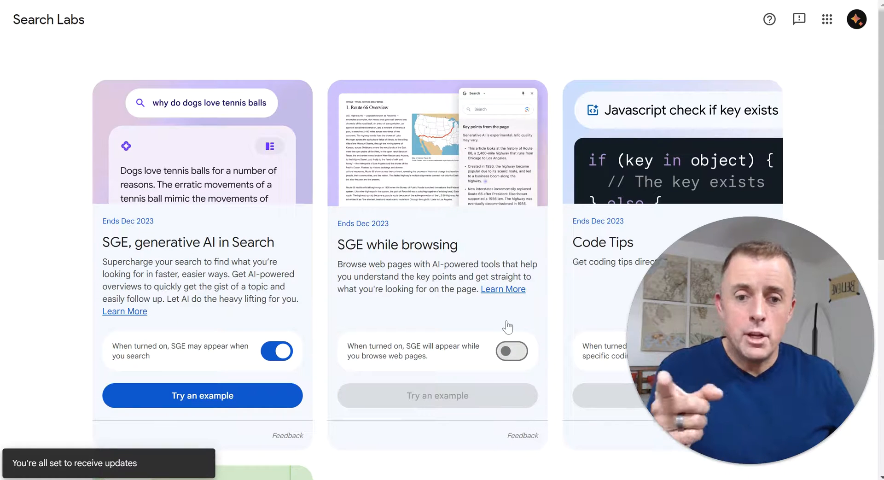
- Turn on SGE while browsing and accept its terms
{"action": "left_click", "coordinate": [511, 351]}
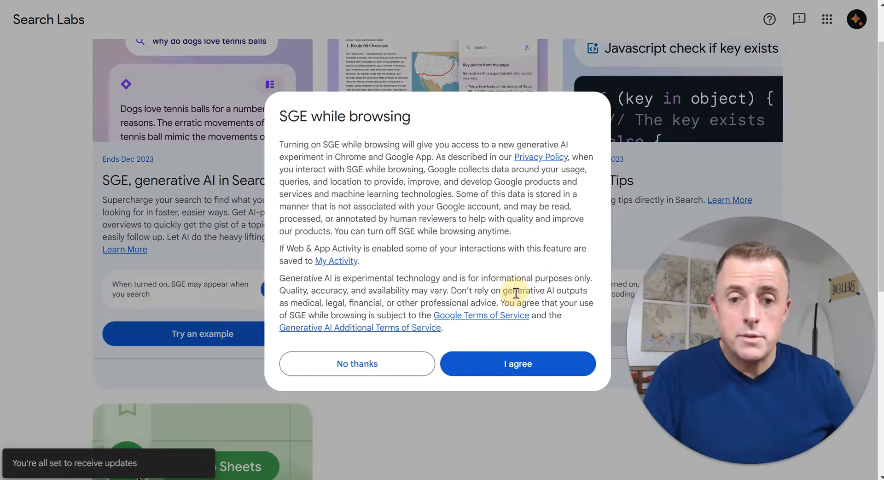
{"action": "left_click", "coordinate": [517, 363]}
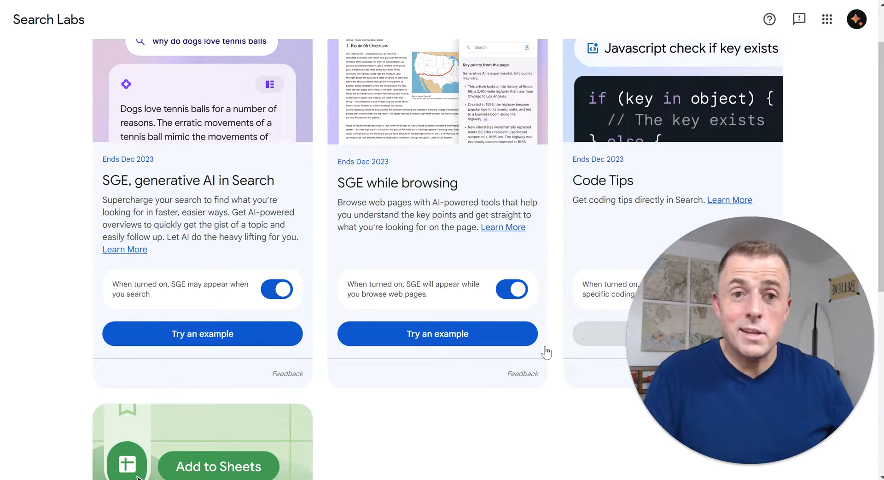
{"action": "scroll", "scroll_direction": "down", "scroll_amount": 3}
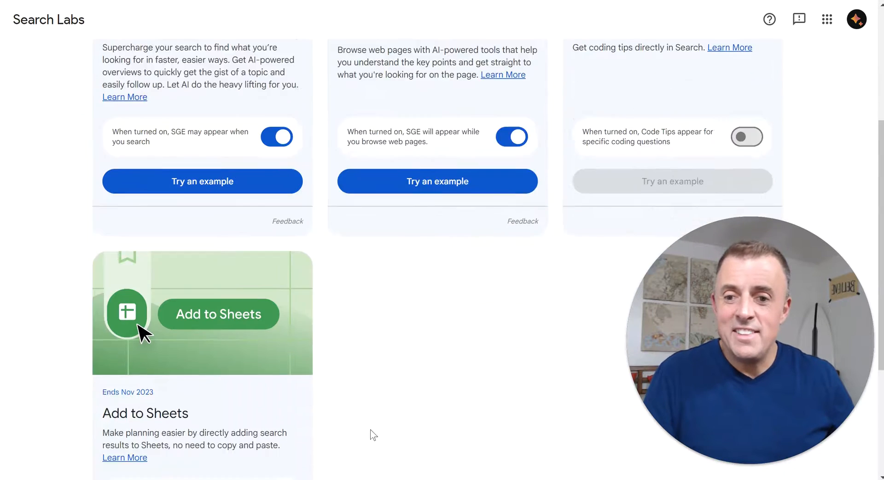
{"action": "scroll", "scroll_direction": "down", "scroll_amount": 3}
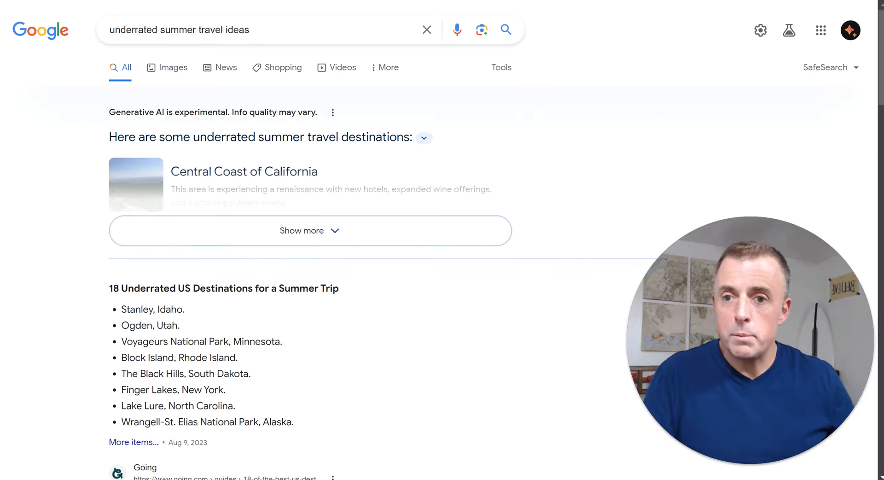
- Return to the Search Labs experiments page and scroll through it
{"action": "left_click", "coordinate": [789, 30]}
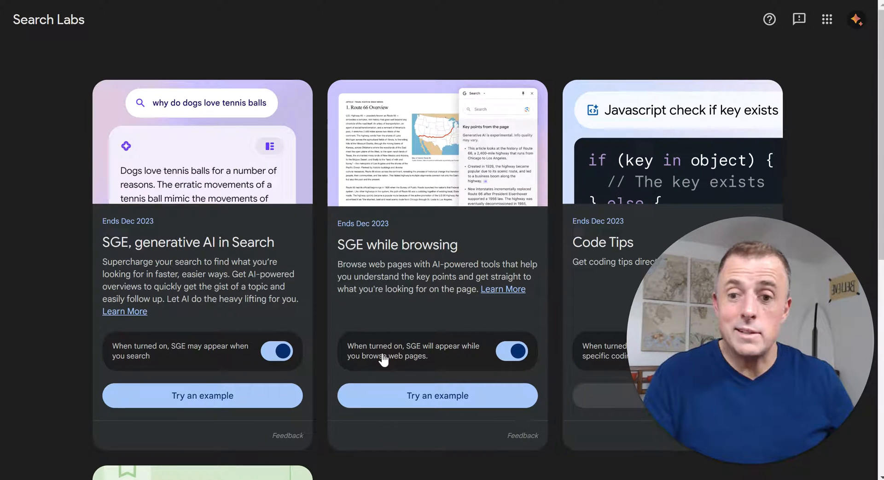
{"action": "scroll", "scroll_direction": "down", "scroll_amount": 3}
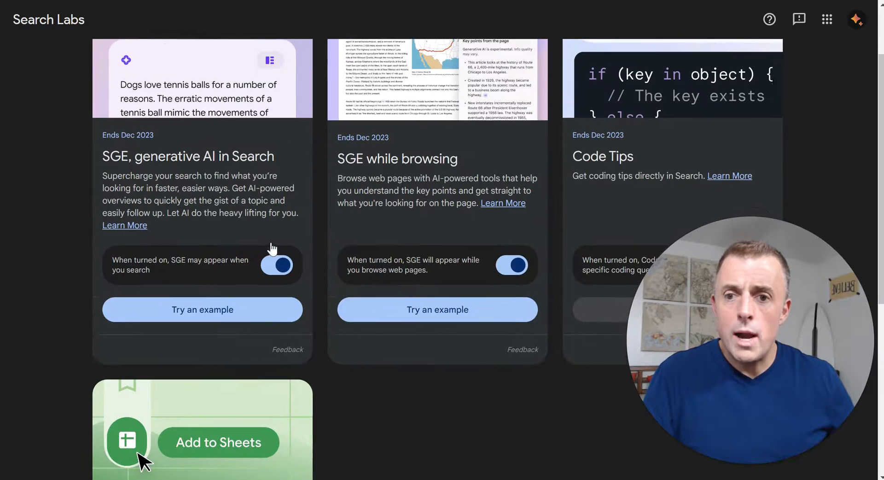
{"action": "scroll", "scroll_direction": "down", "scroll_amount": 3}
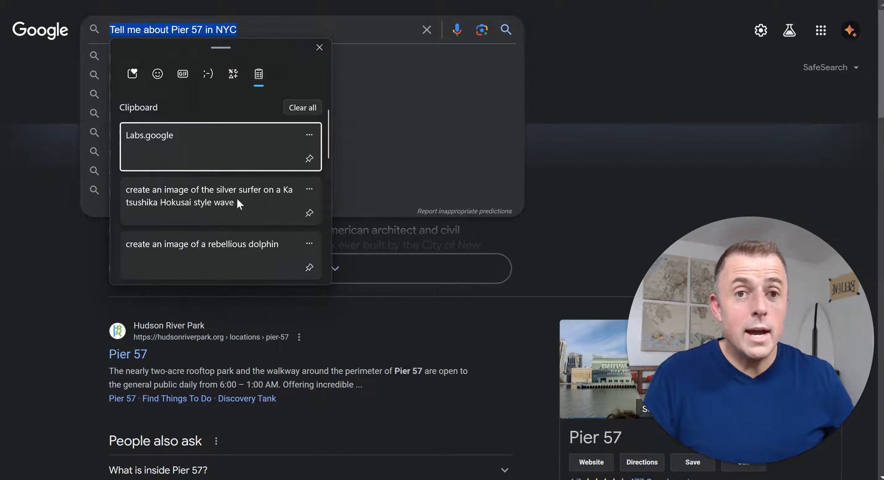
- Search the silver surfer on a Hokusai-style wave prompt and request an AI overview
{"action": "left_click", "coordinate": [209, 196]}
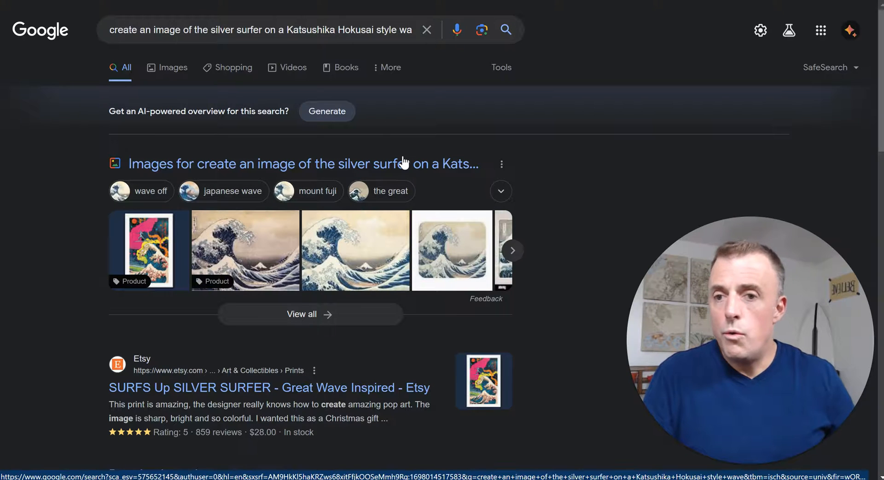
{"action": "left_click", "coordinate": [327, 111]}
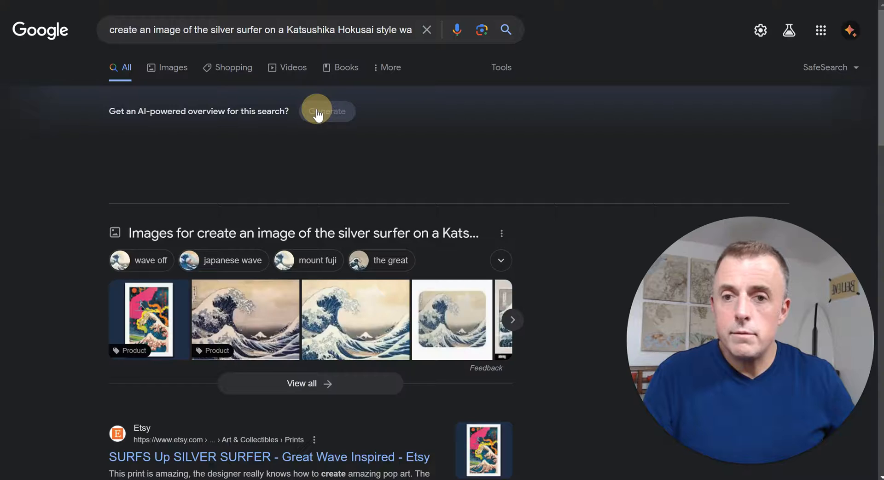
{"action": "left_click", "coordinate": [327, 111]}
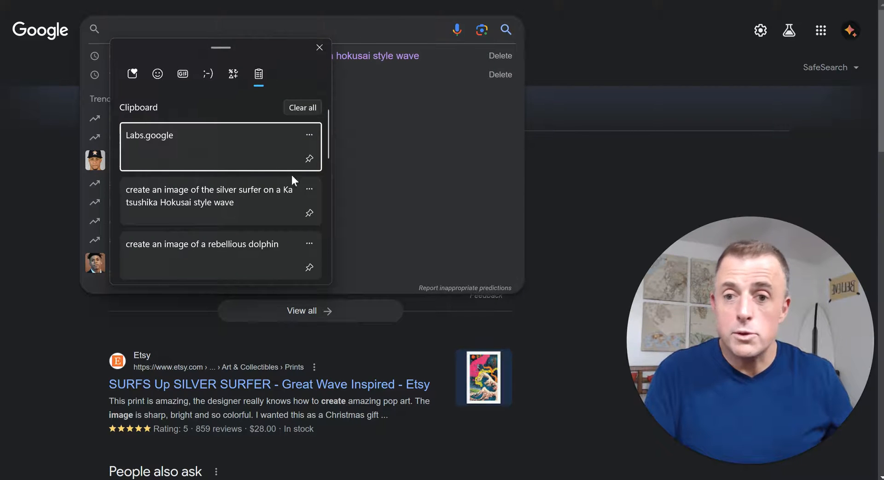
- Paste the rebellious dolphin image prompt from clipboard history into the search box
{"action": "left_click", "coordinate": [203, 244]}
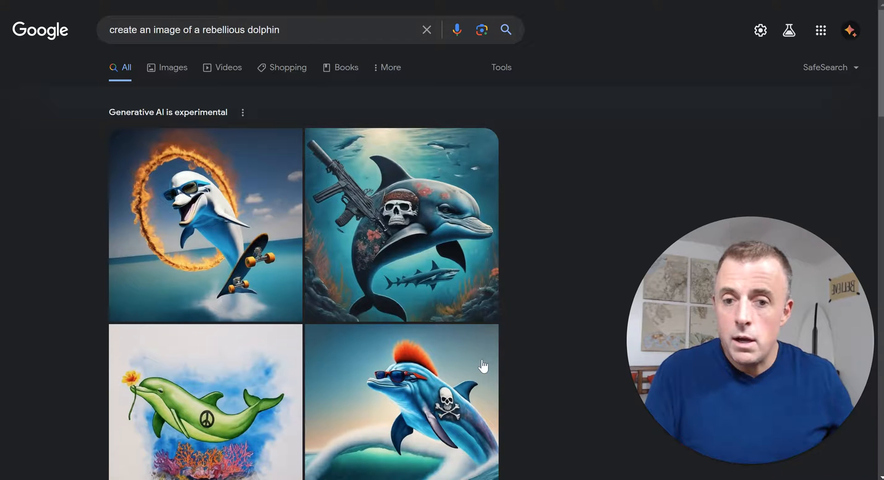
- Scroll the dolphin images down to reveal the experimental-imagery disclaimer
{"action": "scroll", "scroll_direction": "down", "scroll_amount": 3}
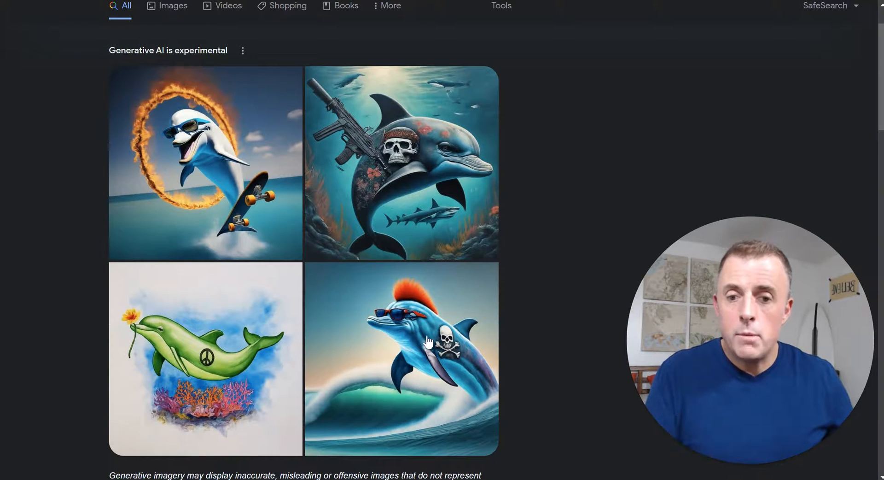
{"action": "mouse_move", "coordinate": [229, 206]}
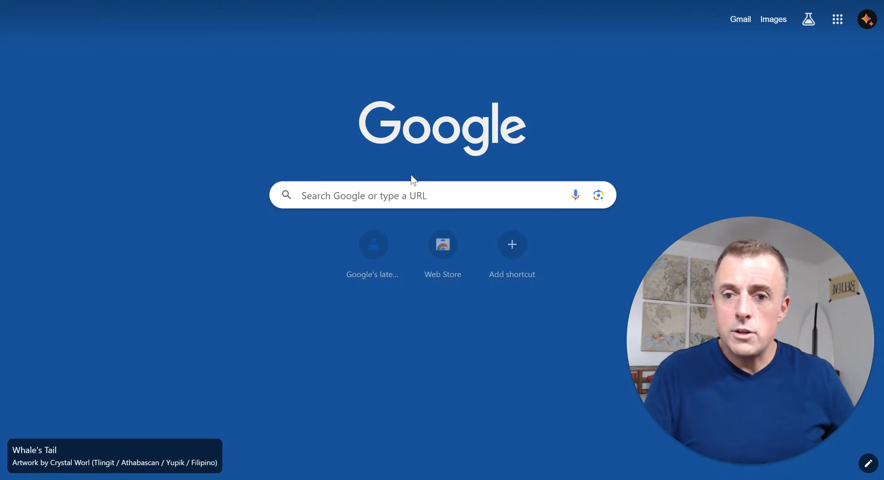
- Rerun 'create an image of a rebellious dolphin' from search history and view the new images
{"action": "left_click", "coordinate": [395, 195]}
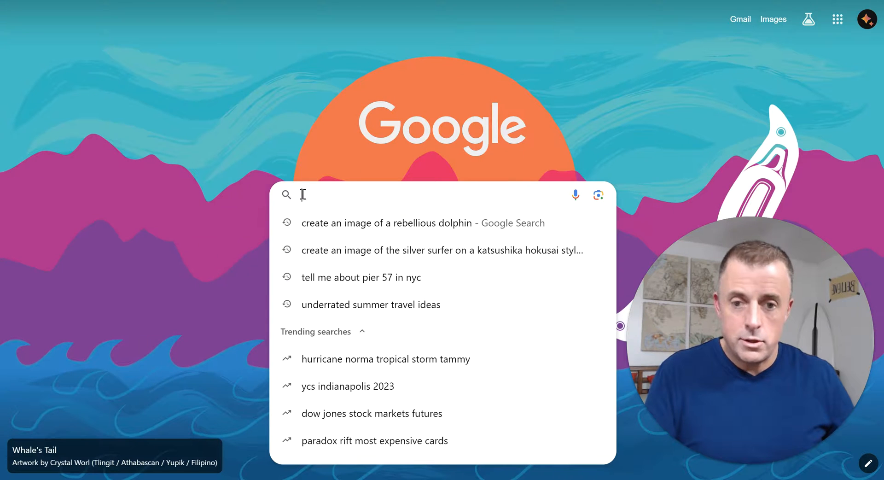
{"action": "left_click", "coordinate": [387, 223]}
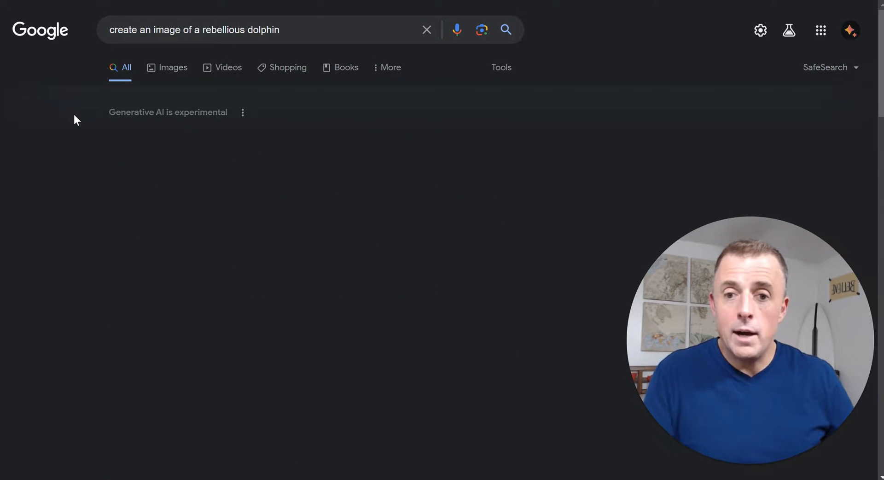
{"action": "scroll", "scroll_direction": "down", "scroll_amount": 3}
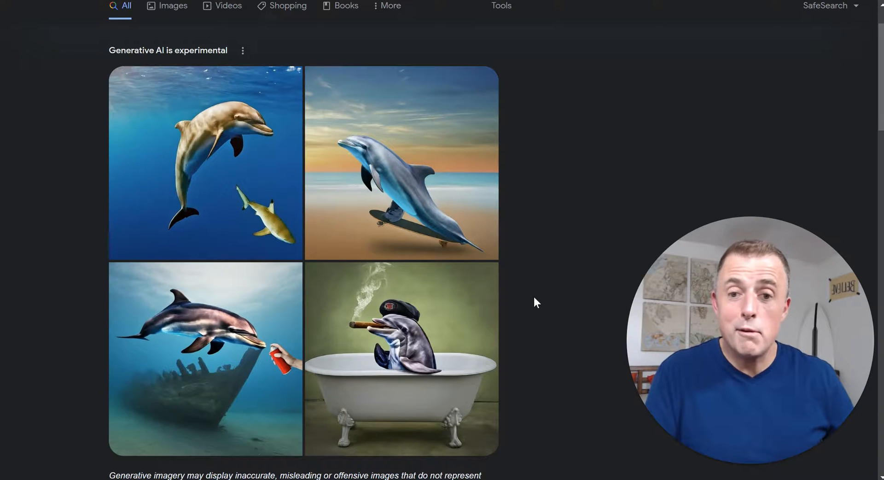
{"action": "scroll", "scroll_direction": "up", "scroll_amount": 3}
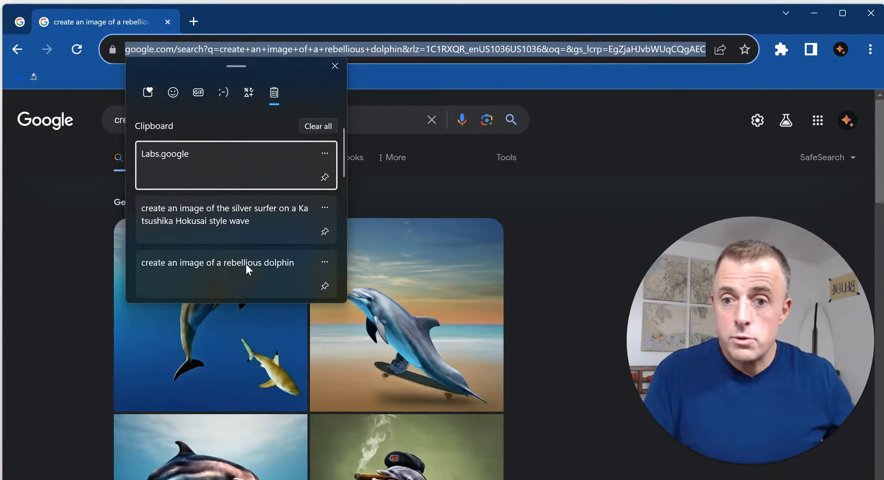
{"action": "left_click", "coordinate": [218, 262]}
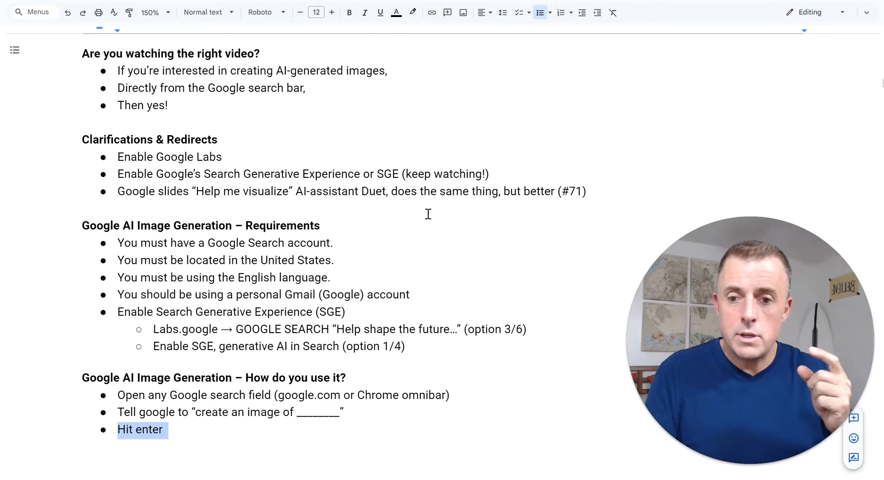
- Scroll the Docs notes down to the 'How do you use it?' section
{"action": "scroll", "scroll_direction": "down", "scroll_amount": 3}
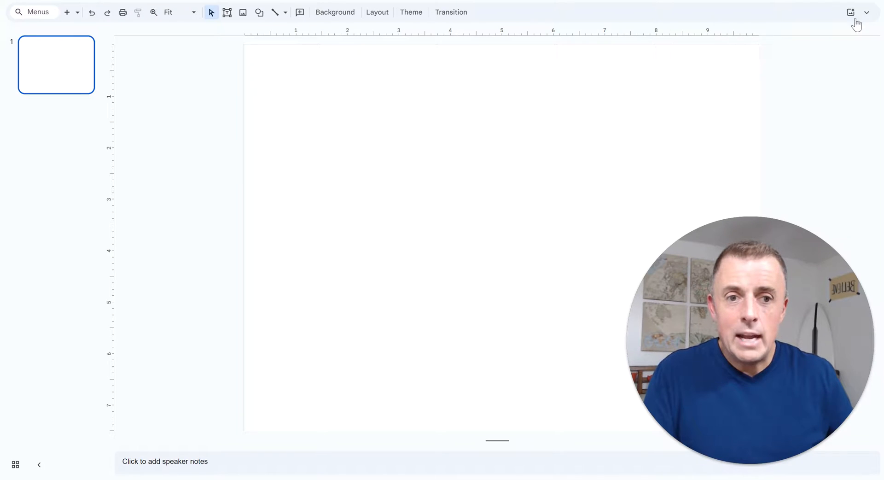
{"action": "mouse_move", "coordinate": [852, 12]}
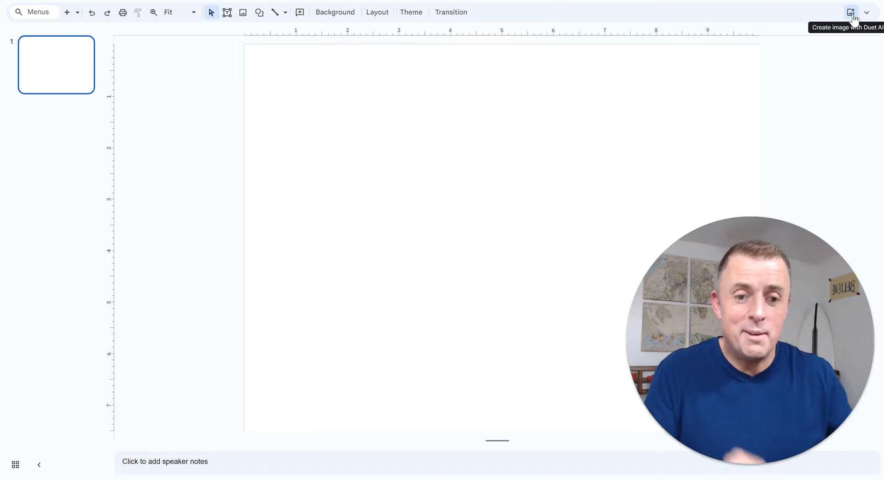
- Generate Duet AI images from the pasted silver surfer prompt and insert the first wave image
{"action": "left_click", "coordinate": [852, 12]}
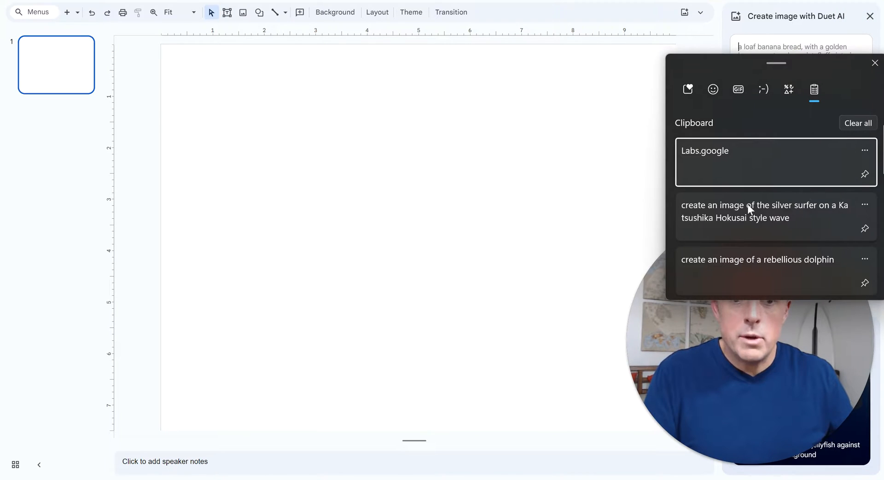
{"action": "left_click", "coordinate": [763, 211]}
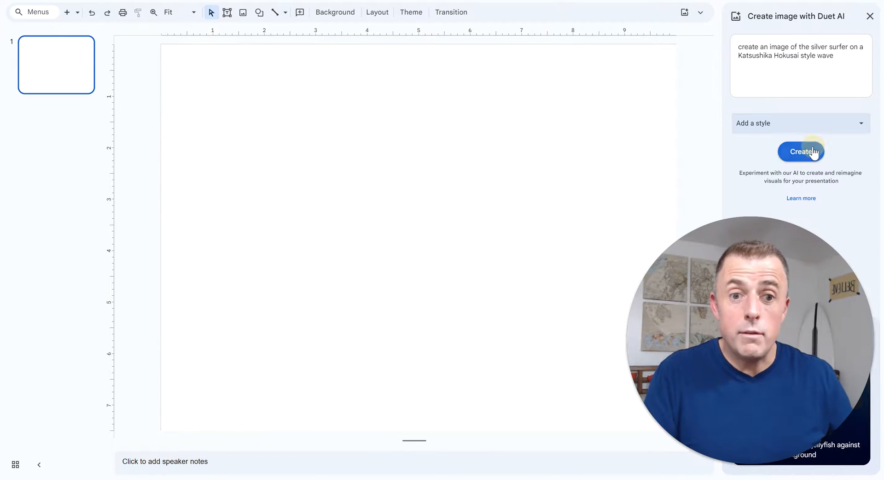
{"action": "left_click", "coordinate": [801, 151]}
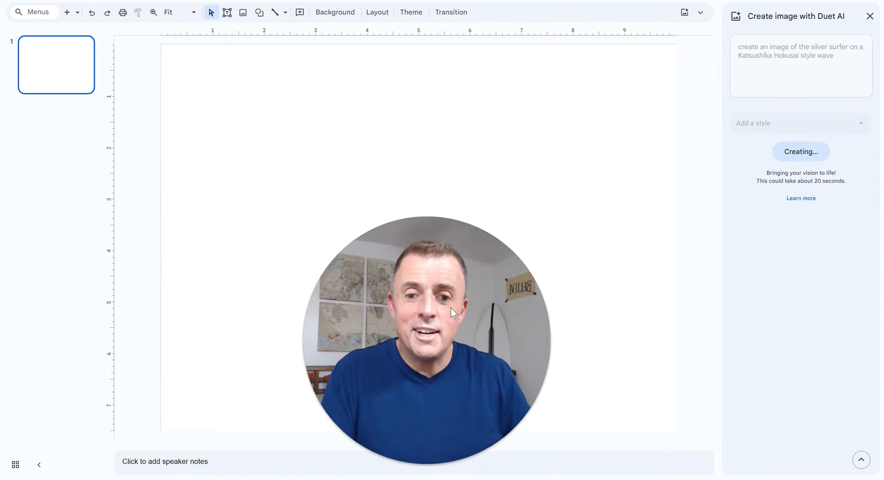
{"action": "mouse_move", "coordinate": [178, 281]}
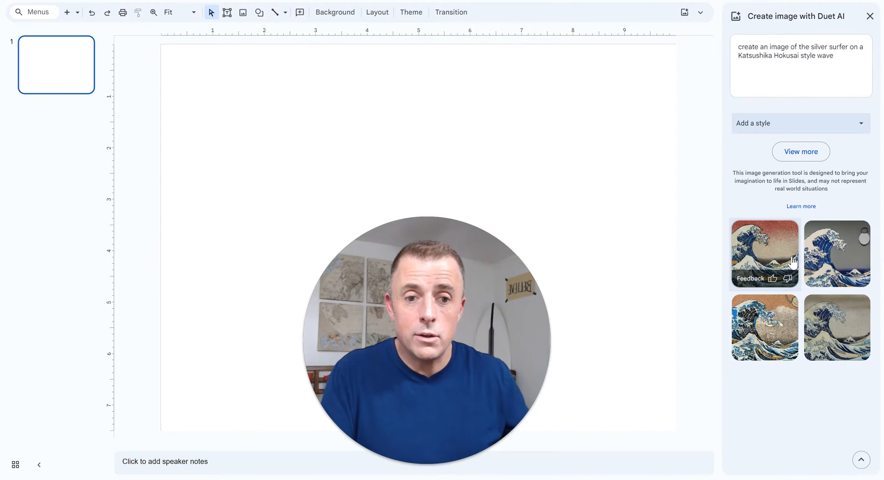
{"action": "left_click", "coordinate": [764, 254]}
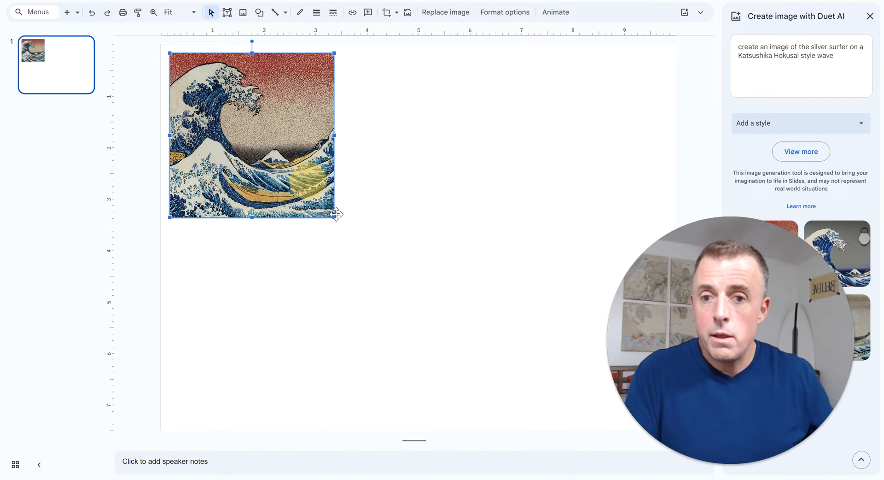
- Drag the wave image's bottom-right corner outward so it covers most of the slide
{"action": "left_click_drag", "start_coordinate": [336, 217], "coordinate": [505, 389]}
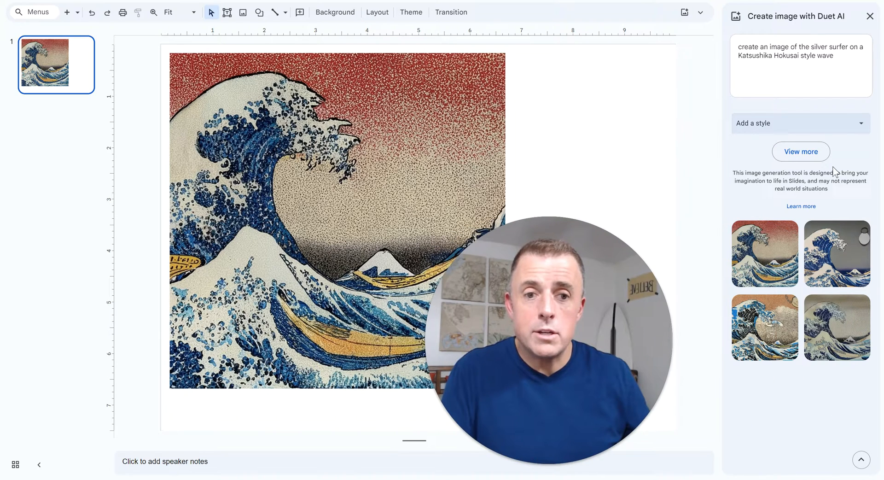
{"action": "mouse_move", "coordinate": [670, 103]}
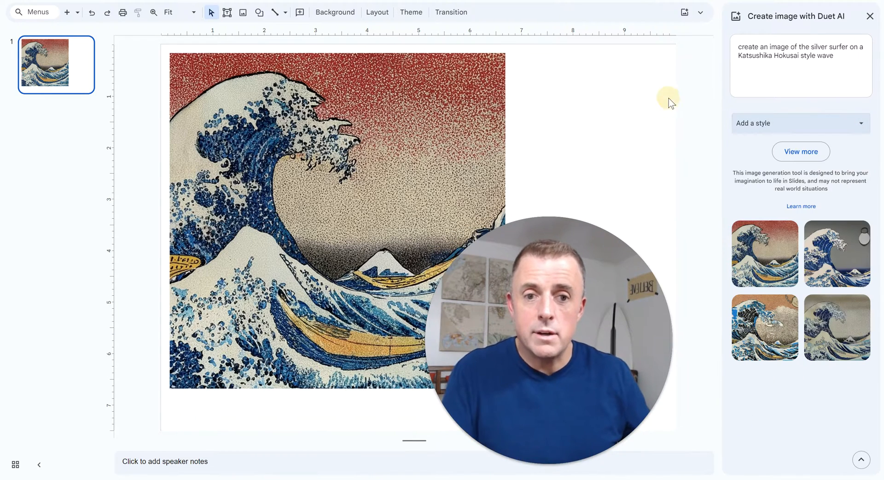
{"action": "mouse_move", "coordinate": [666, 188]}
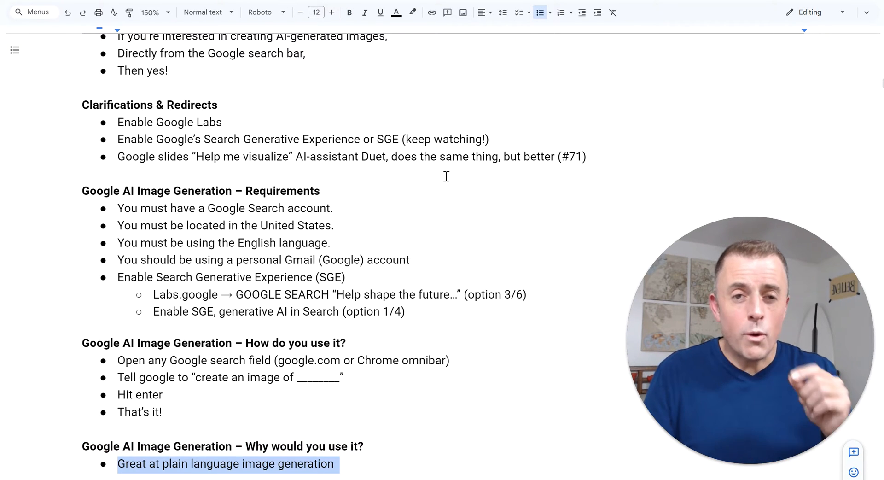
- Add 'Really decent cartoons' and 'Linked goodness below' while scrolling through the closing notes
{"action": "type", "text": "Really decent cartoons"}
{"action": "type", "text": "For fun!"}
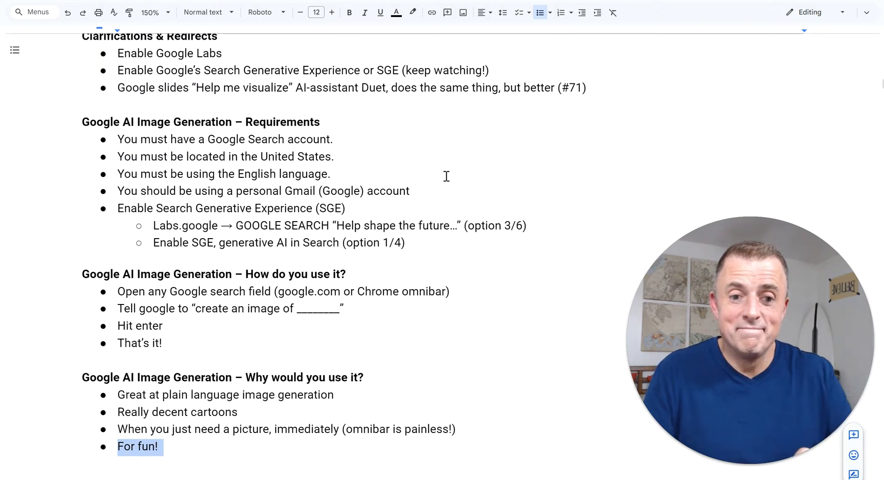
{"action": "scroll", "scroll_direction": "down", "scroll_amount": 3}
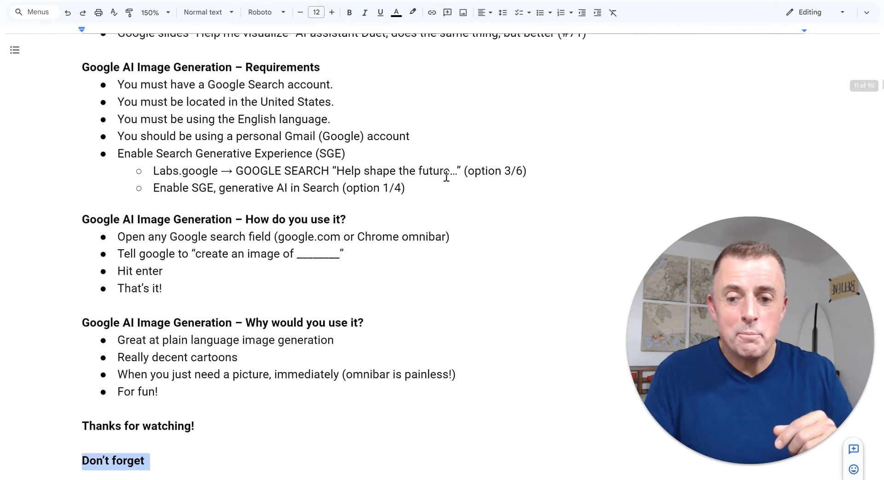
{"action": "type", "text": "Linked goodness below"}
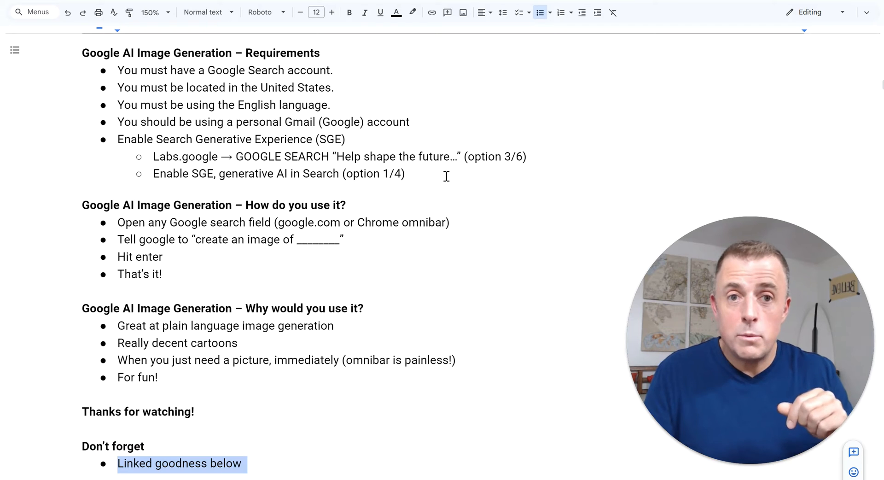
{"action": "scroll", "scroll_direction": "down", "scroll_amount": 3}
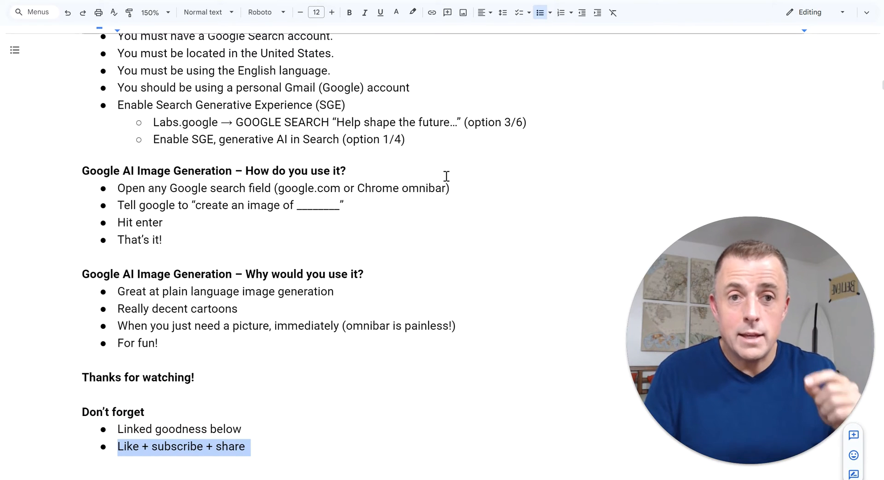